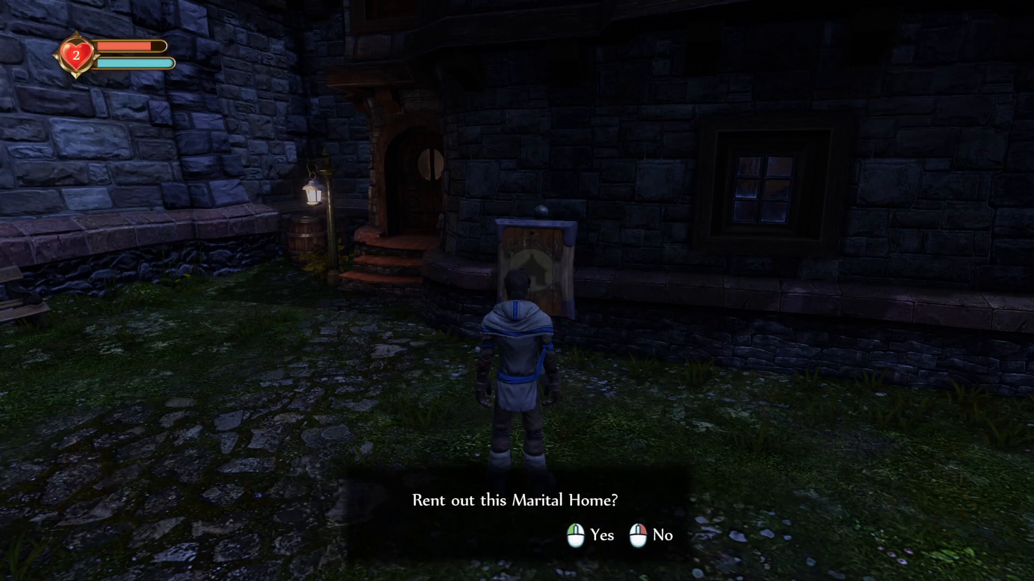
# Step: Review the AddCurrency graph, W_Hud layout and the gold-bag pickup's overlap logic and model
pyautogui.click(591, 535)
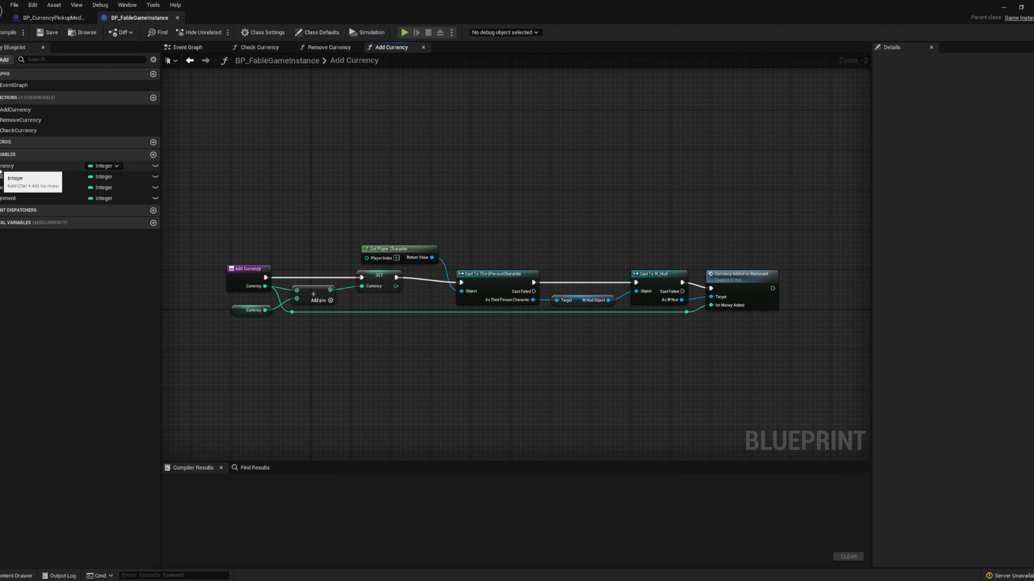
pyautogui.click(15, 110)
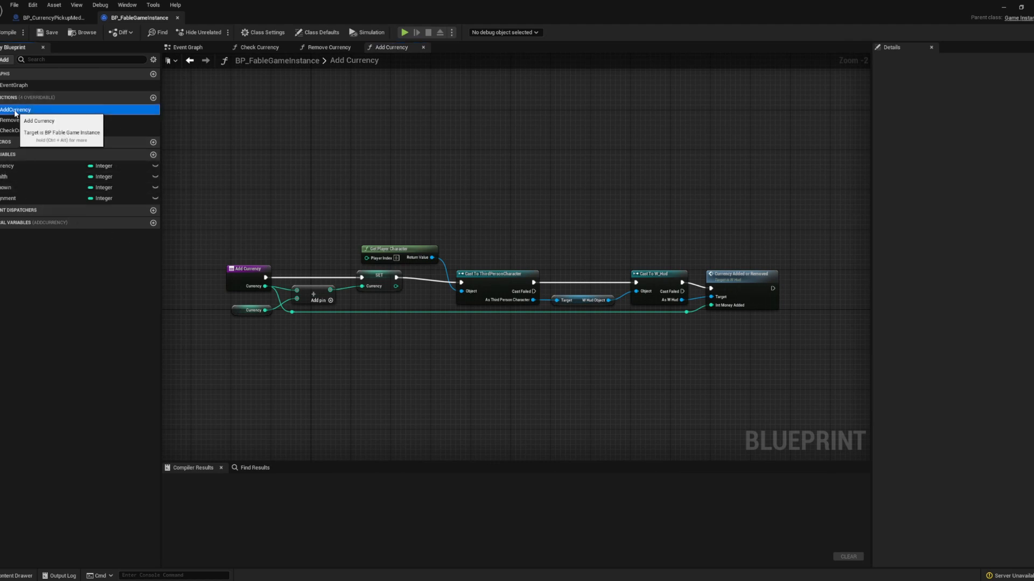
pyautogui.click(207, 17)
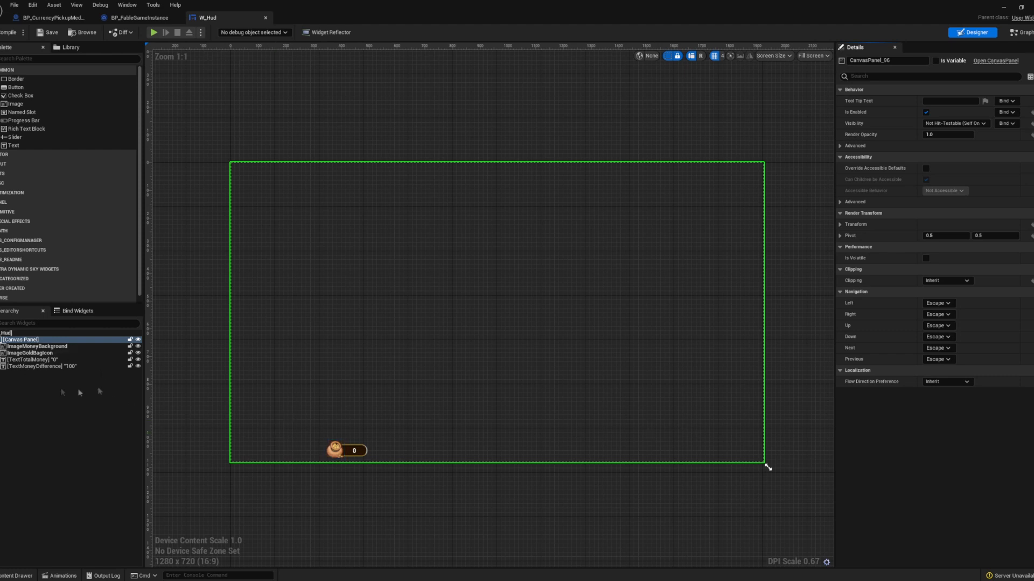
pyautogui.click(1019, 33)
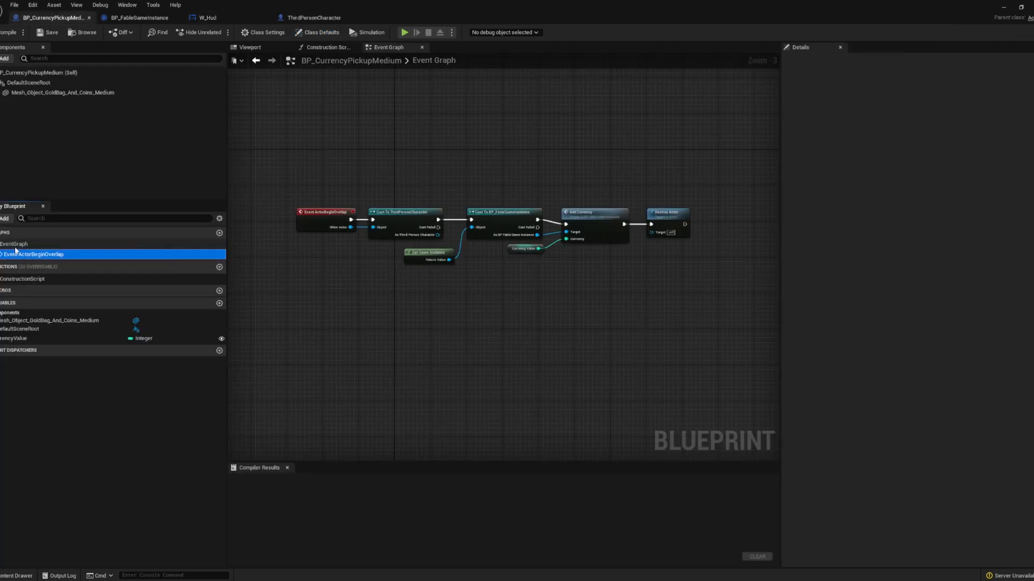
pyautogui.click(14, 243)
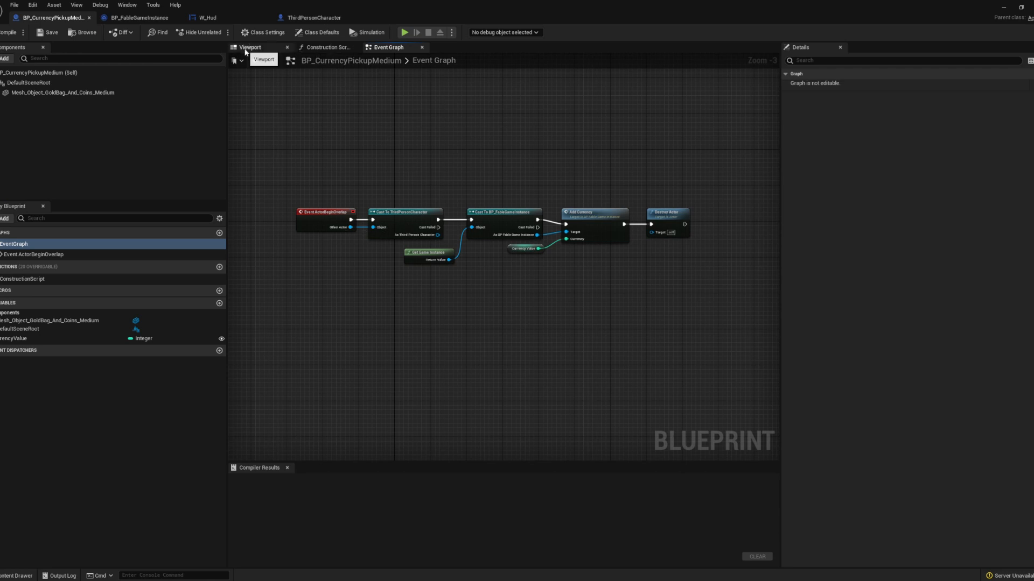
pyautogui.click(249, 46)
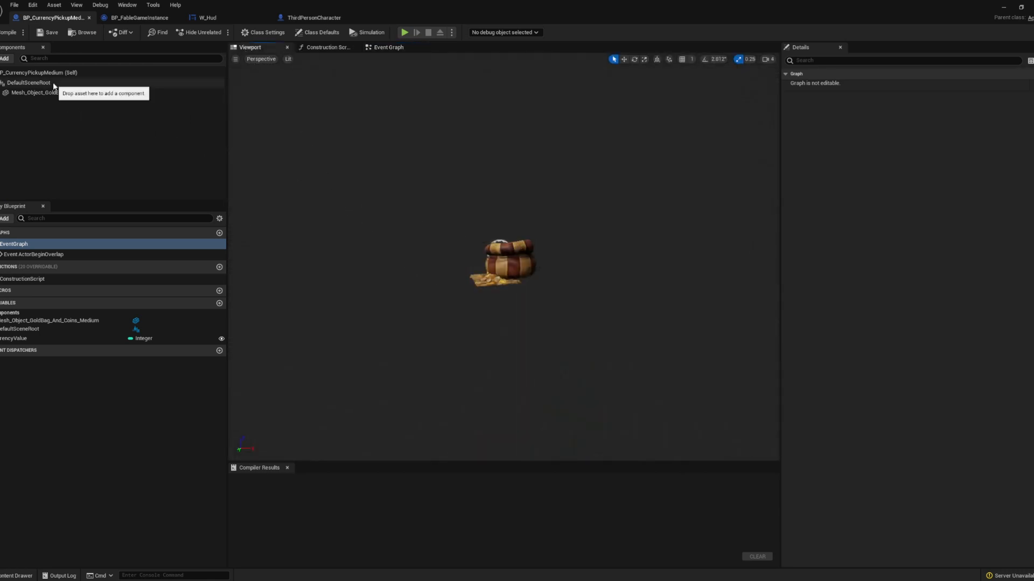
pyautogui.click(320, 32)
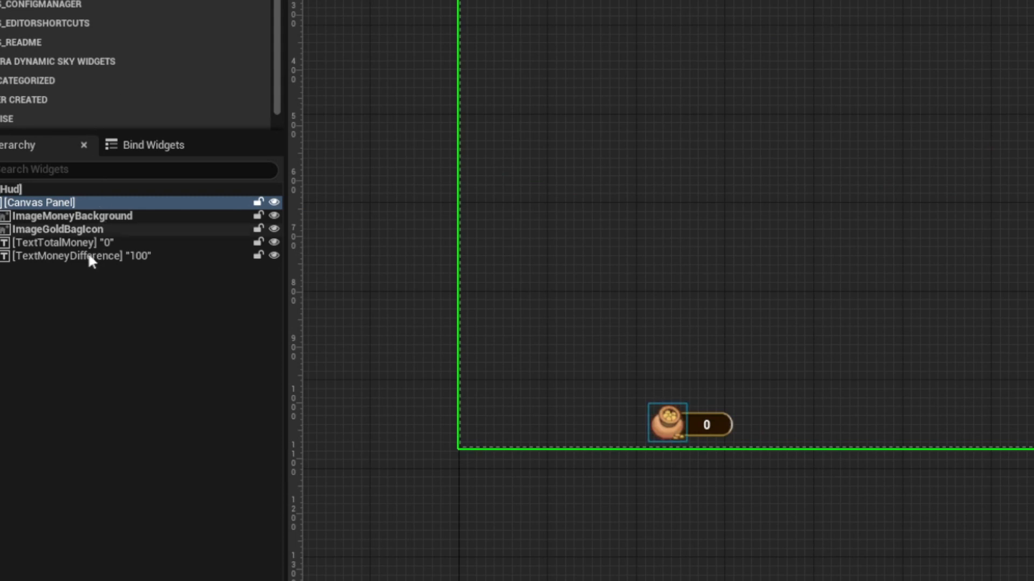
# Step: Browse the HUD content and open the MoneyAdded HUD animation ahead of the HornetQueen import
pyautogui.click(79, 256)
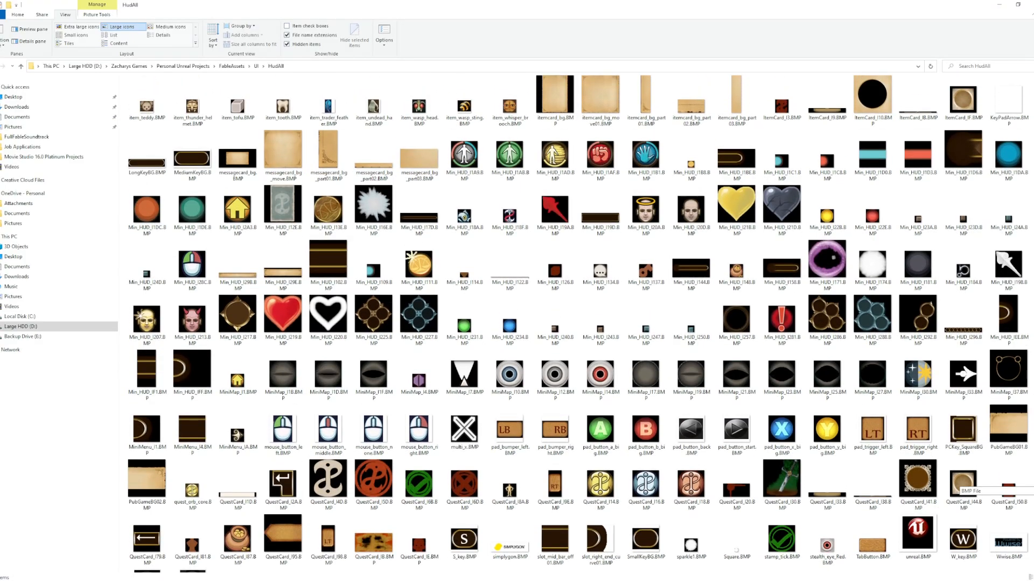
pyautogui.scroll(-3)
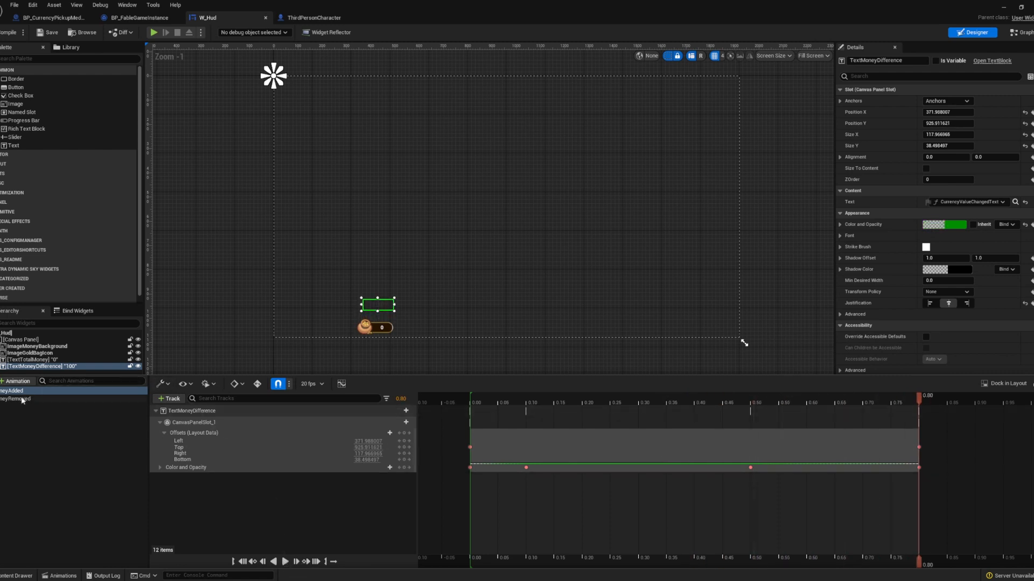
pyautogui.click(284, 562)
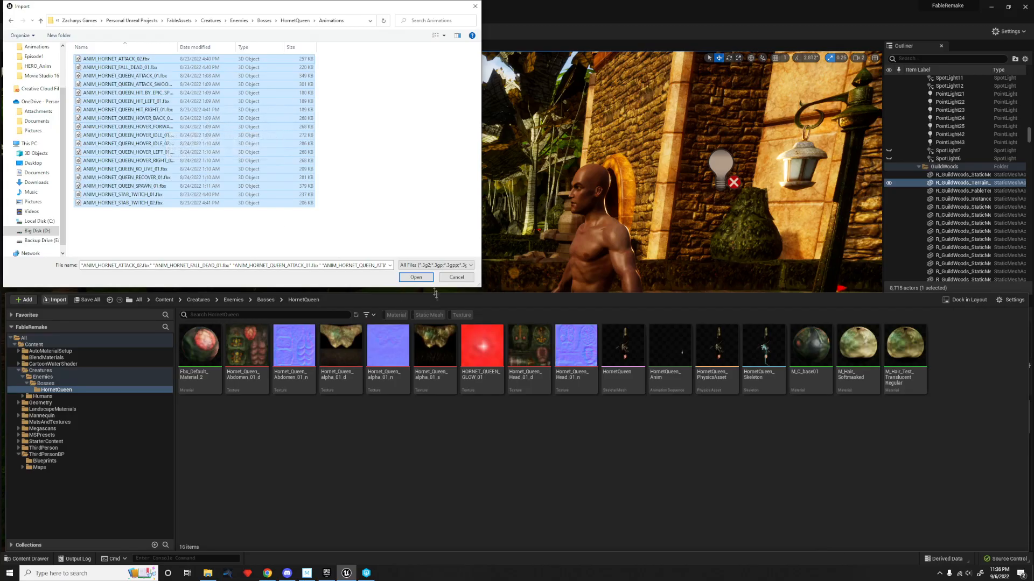
# Step: Import all HornetQueen animations, dismiss the frame-rate failure and play-test the 4000-gold business sign
pyautogui.click(416, 277)
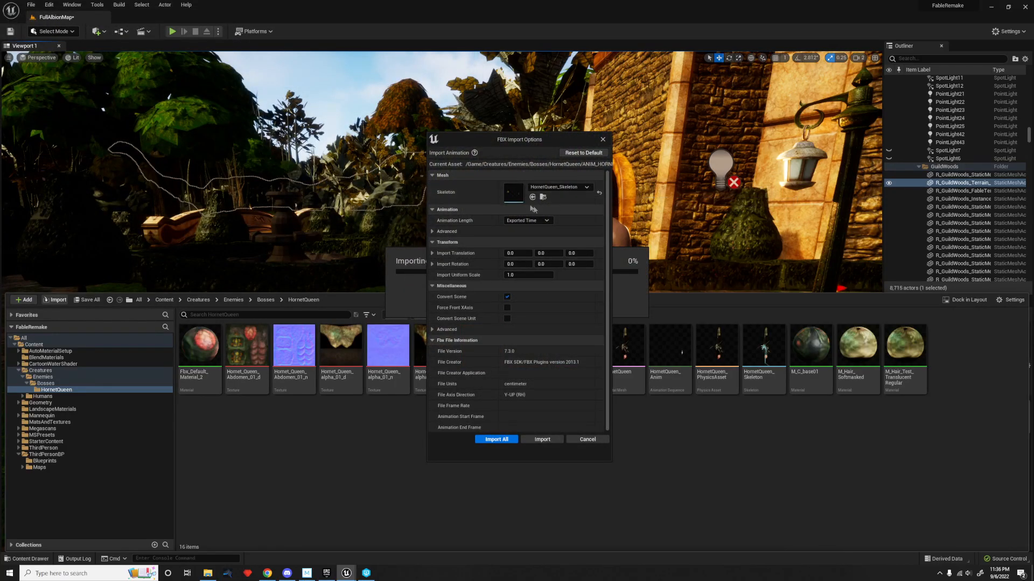
pyautogui.click(495, 439)
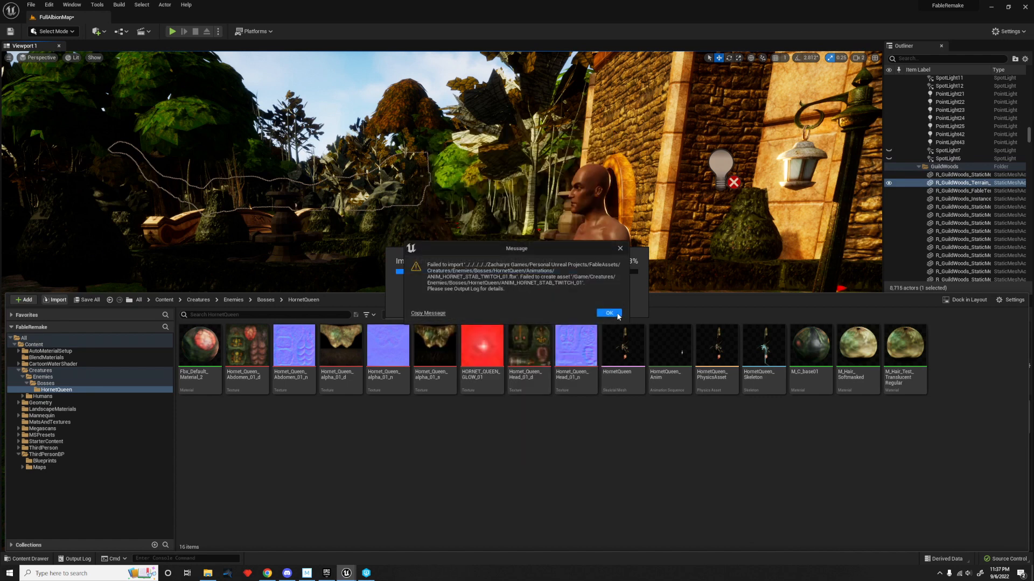
pyautogui.click(608, 313)
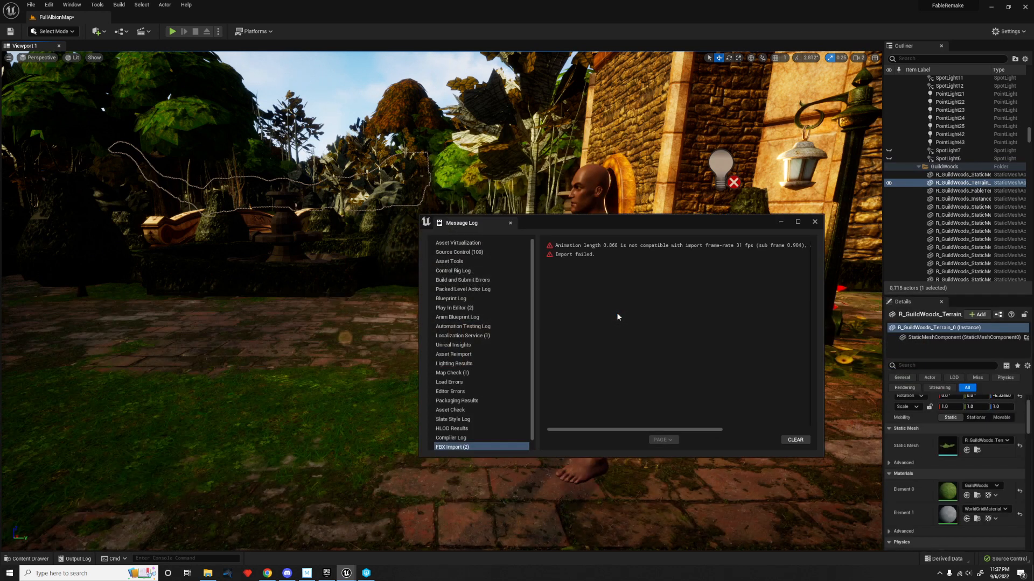
pyautogui.click(672, 246)
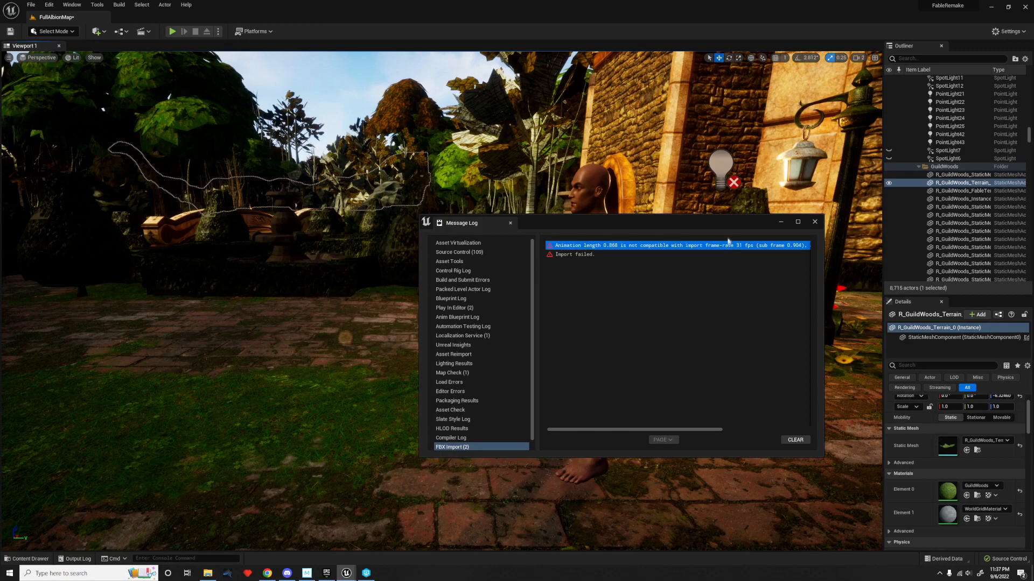
pyautogui.click(171, 31)
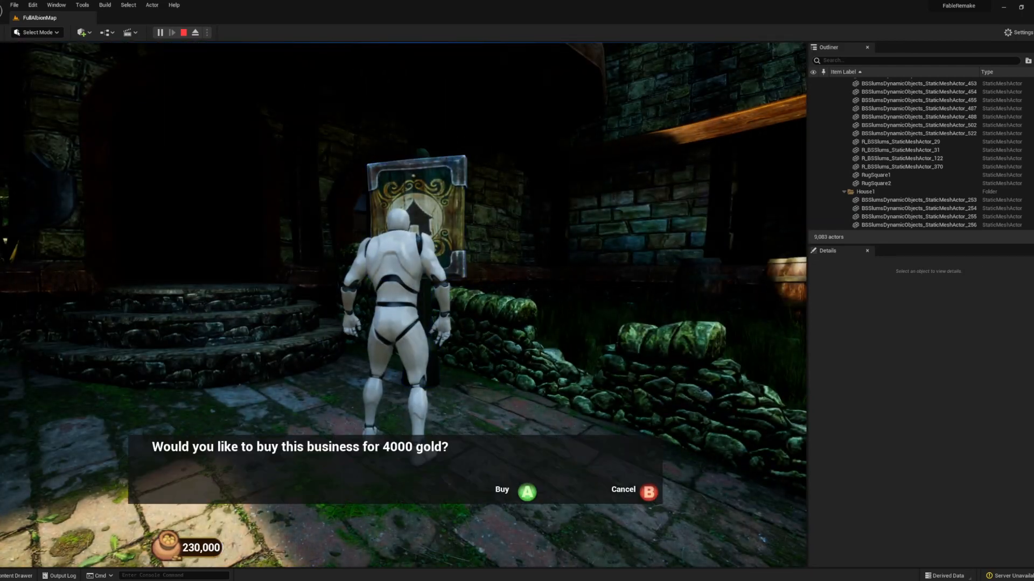
# Step: Review BP_BaseInteractable and the PropertySignBuy blueprint's model
pyautogui.click(527, 492)
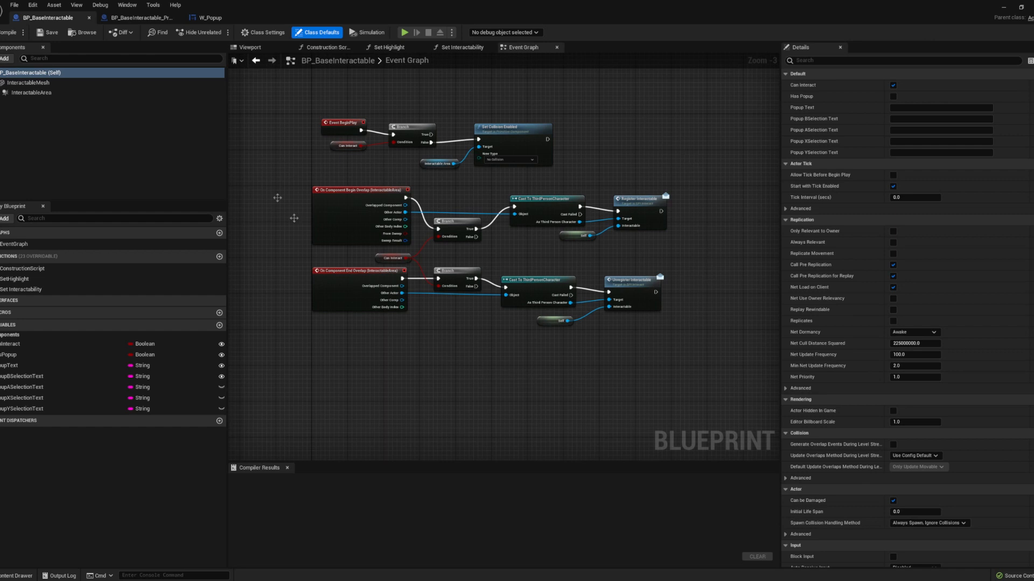
pyautogui.click(139, 18)
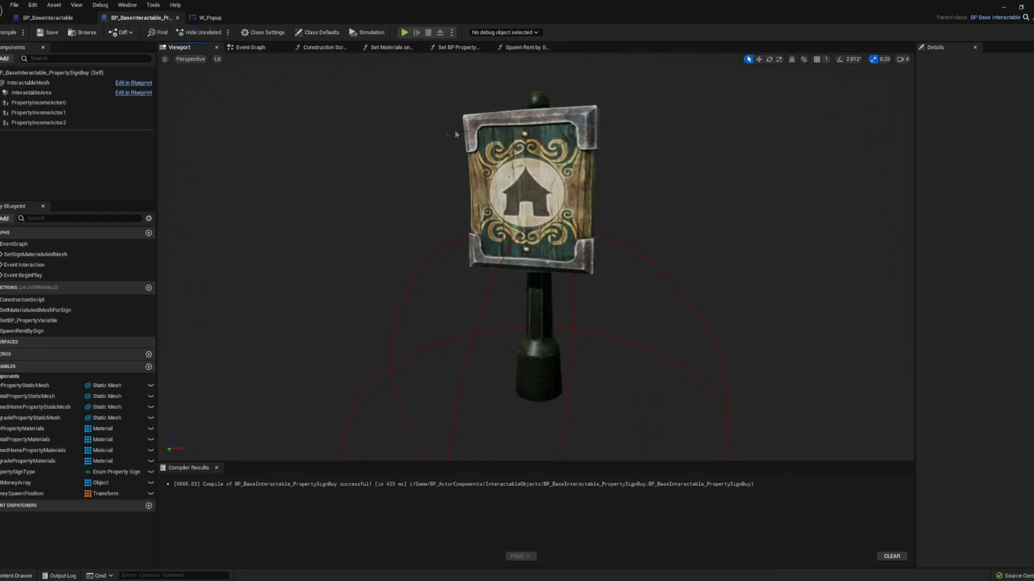
pyautogui.click(250, 46)
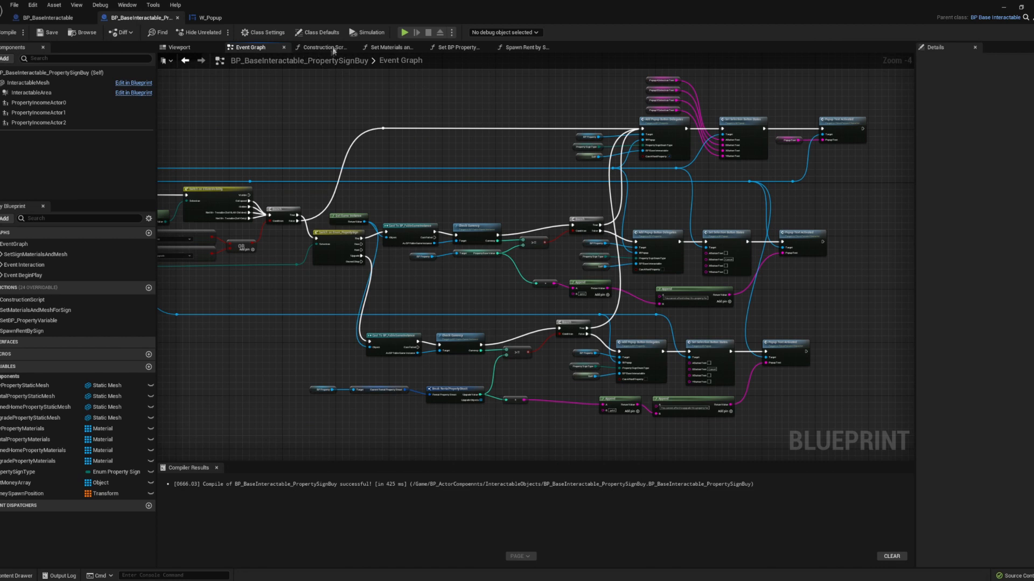
# Step: Review the W_Popup widget's layout and logic graph, then select the house in the level
pyautogui.click(210, 17)
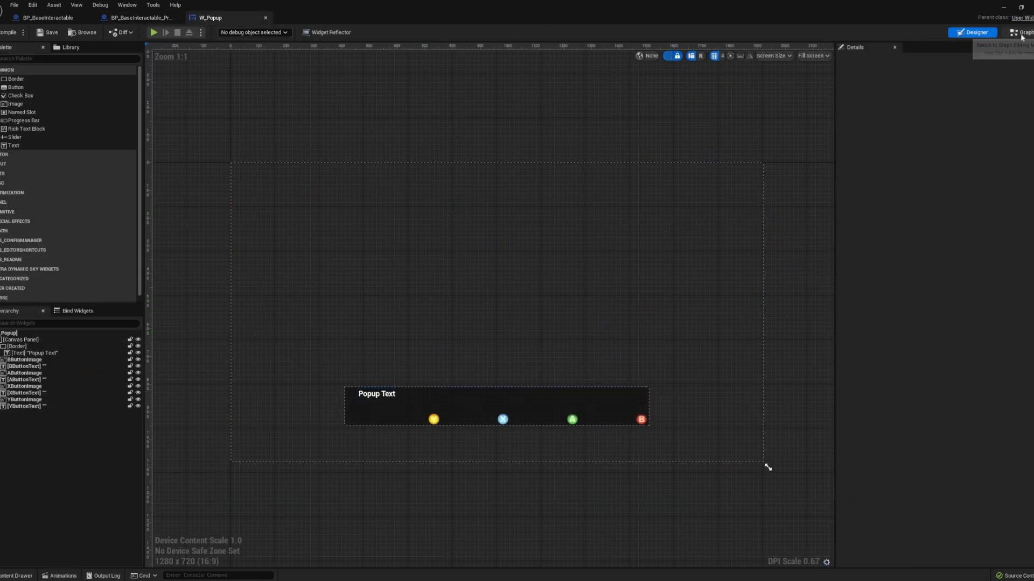
pyautogui.click(1022, 32)
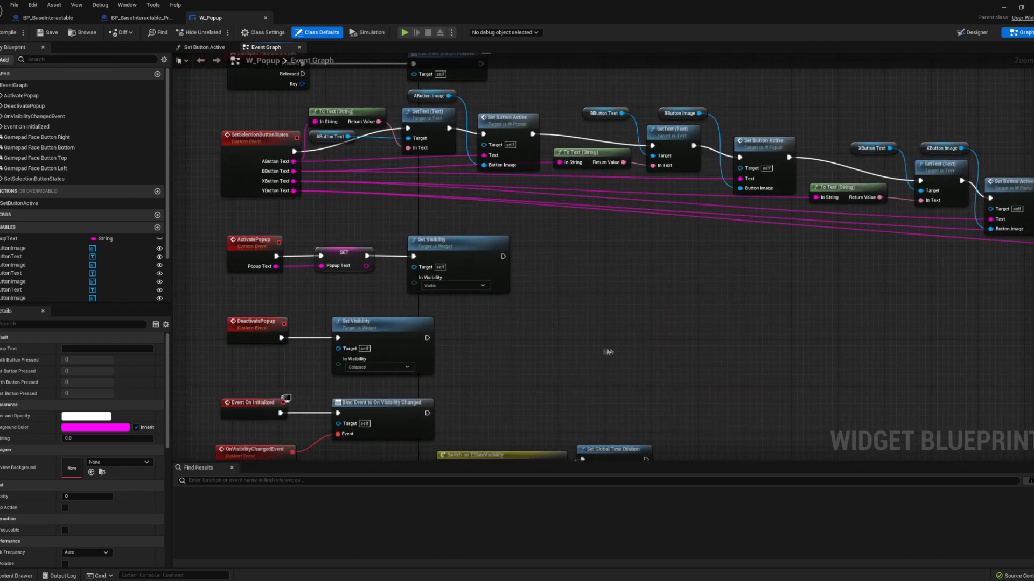
pyautogui.moveTo(607, 351)
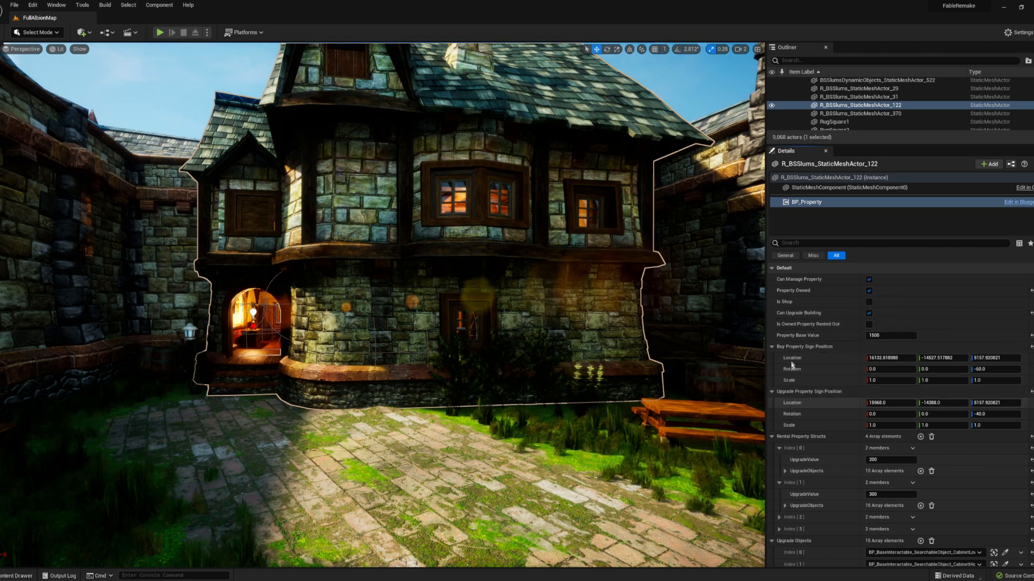
pyautogui.click(772, 347)
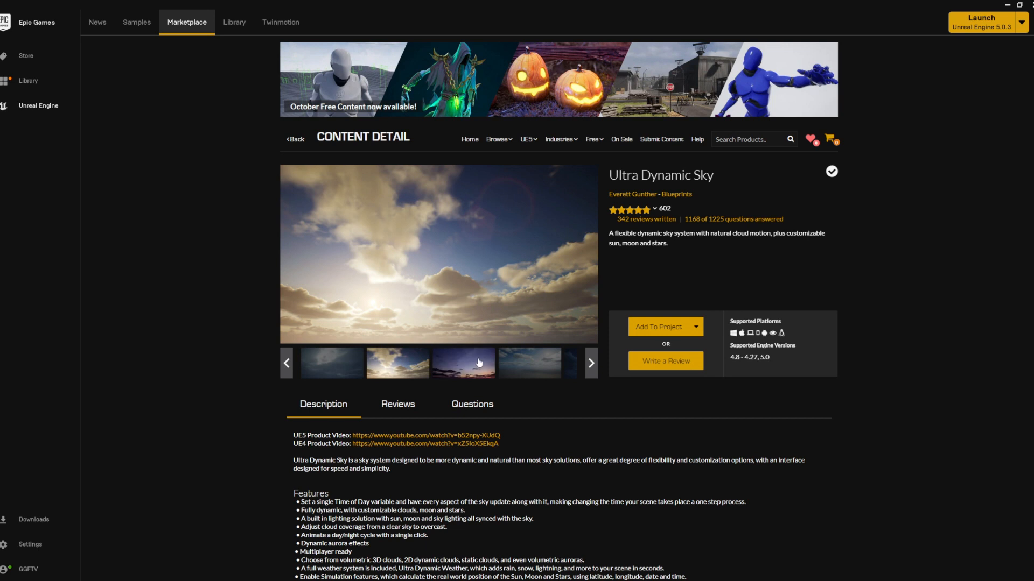
pyautogui.click(528, 363)
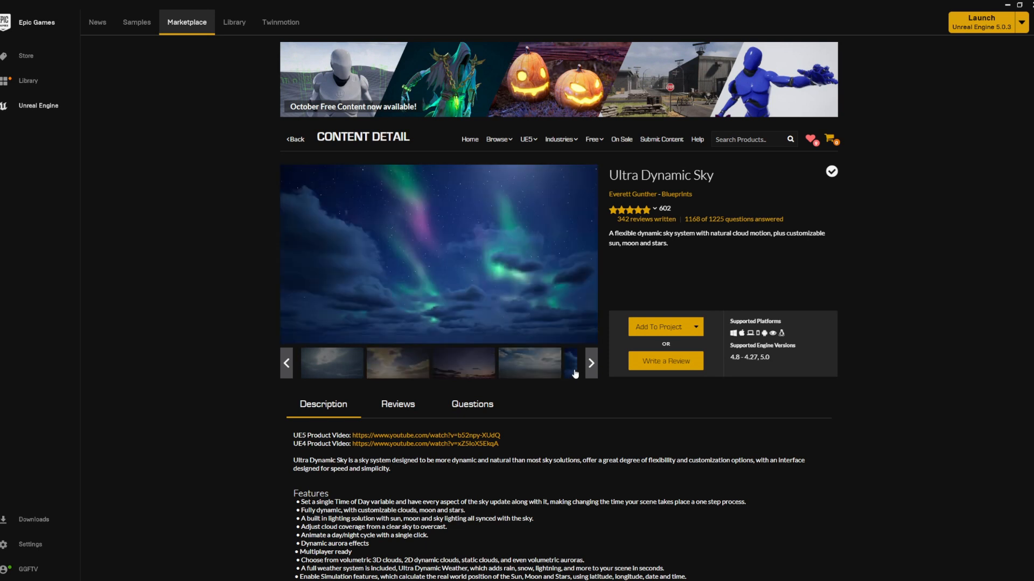
pyautogui.click(590, 363)
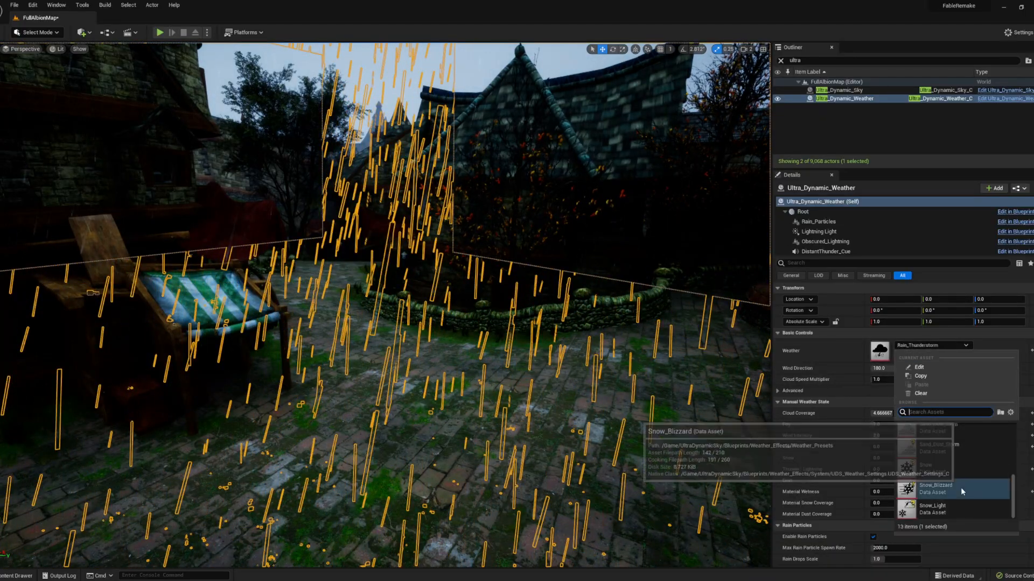
# Step: Set the Ultra Dynamic Sky weather preset to Snow_Blizzard and review the weather actor's fog settings
pyautogui.click(935, 488)
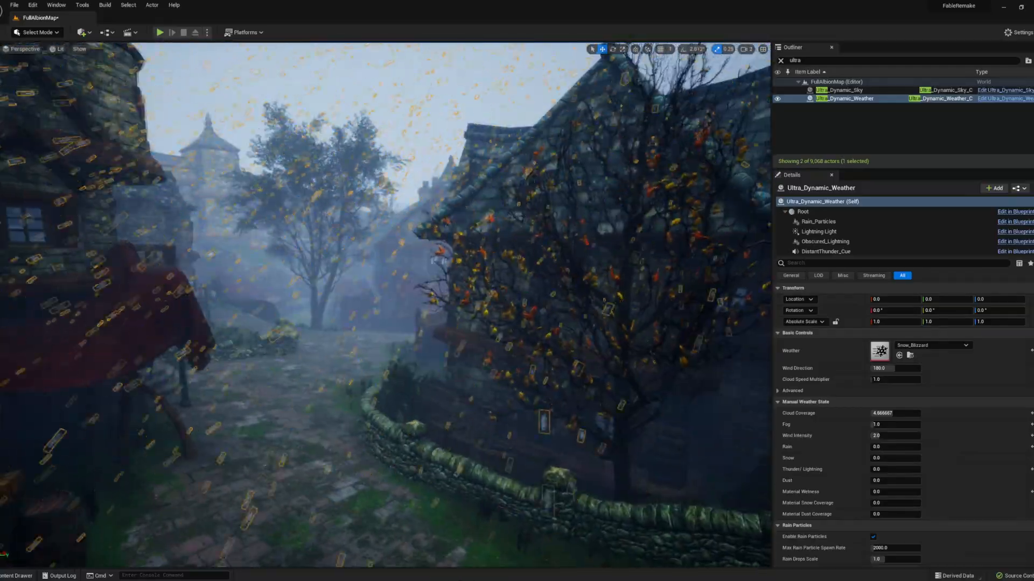
pyautogui.click(844, 90)
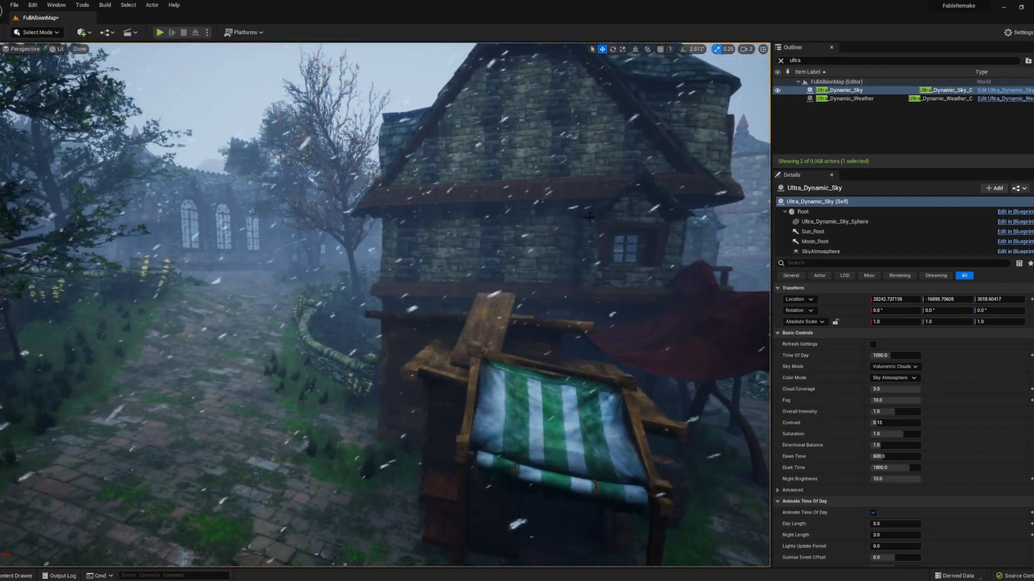
pyautogui.click(846, 98)
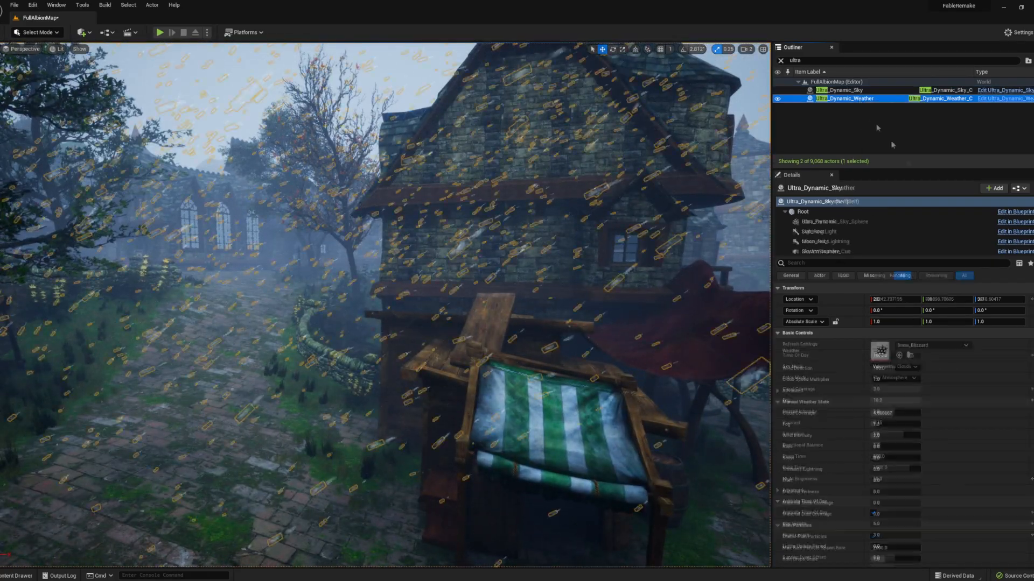
pyautogui.click(972, 345)
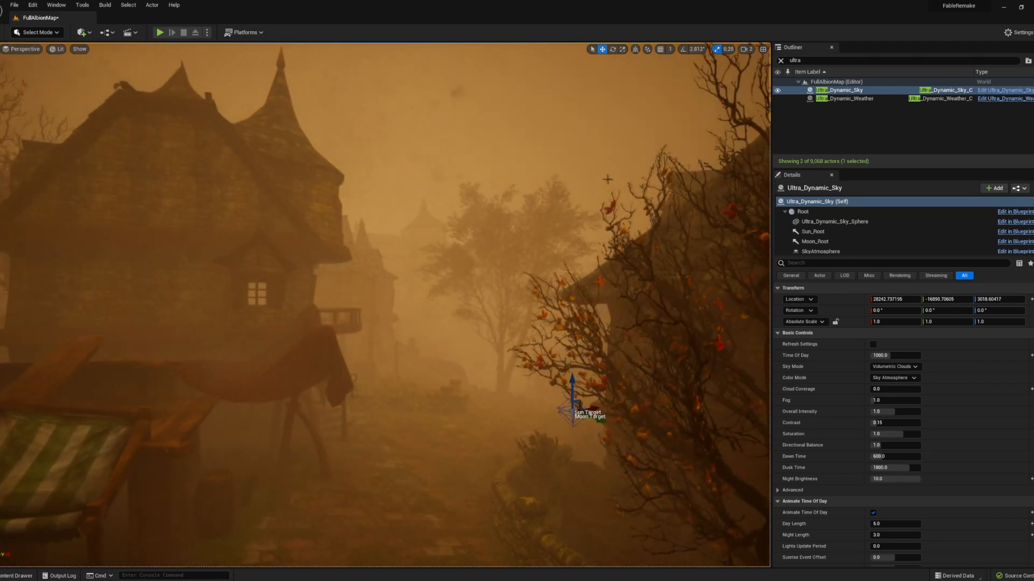
pyautogui.click(160, 31)
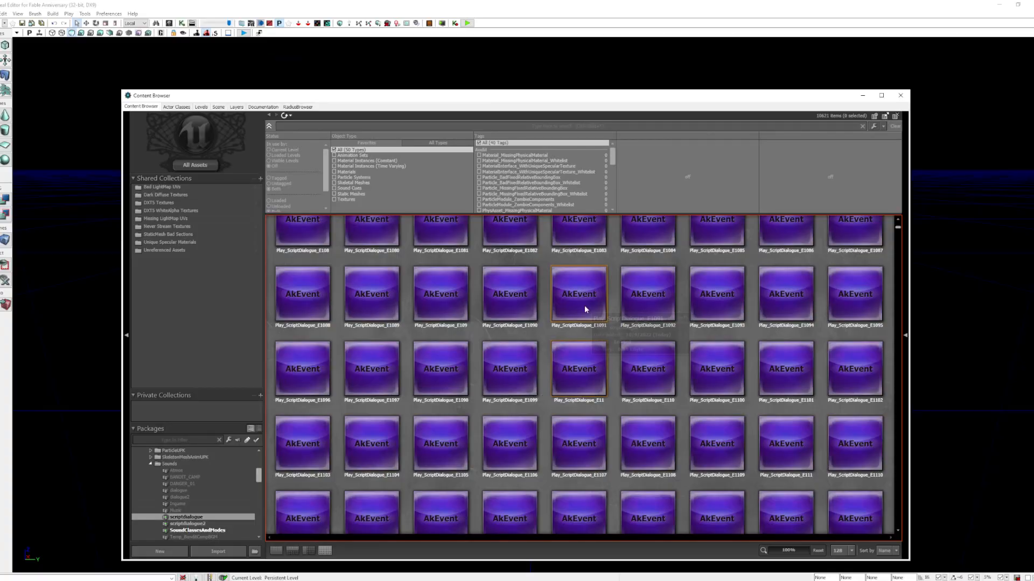
pyautogui.doubleClick(577, 294)
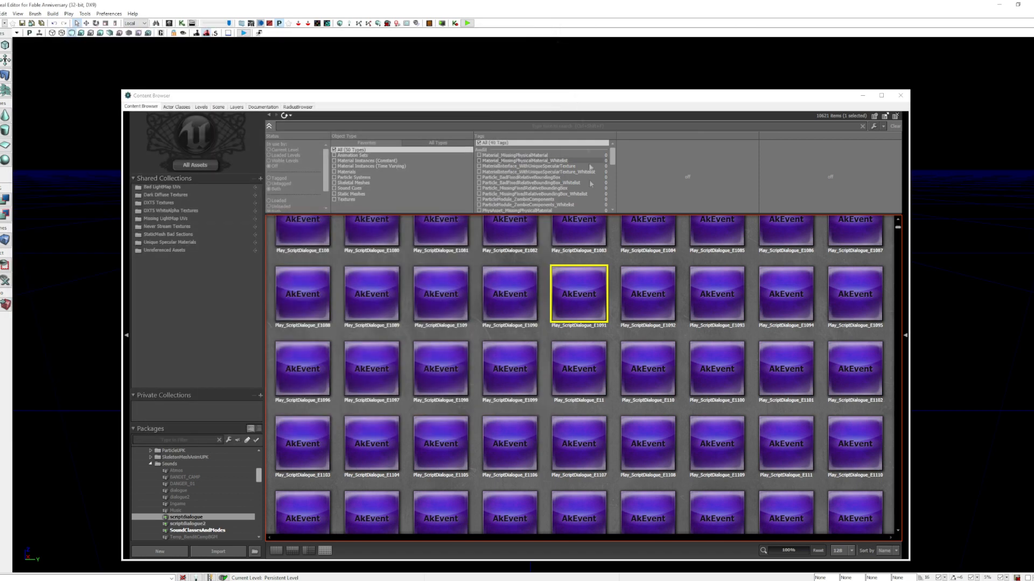
pyautogui.scroll(-3)
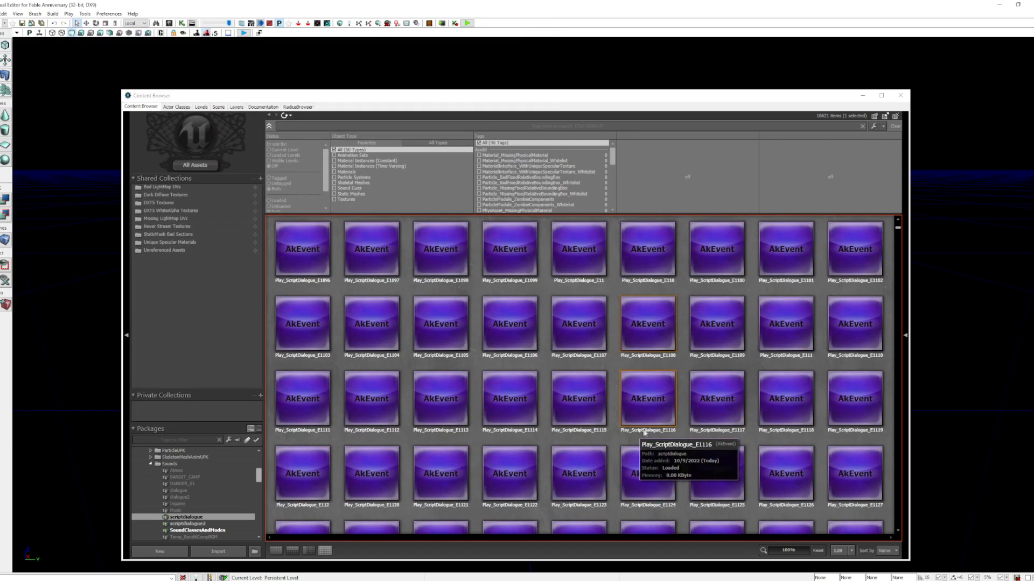
pyautogui.scroll(-3)
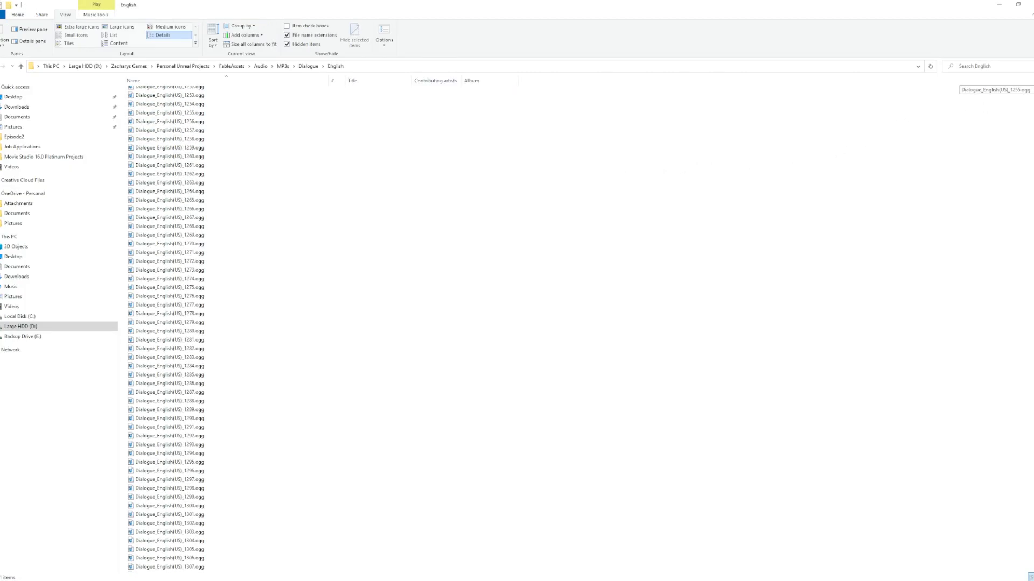
pyautogui.scroll(-3)
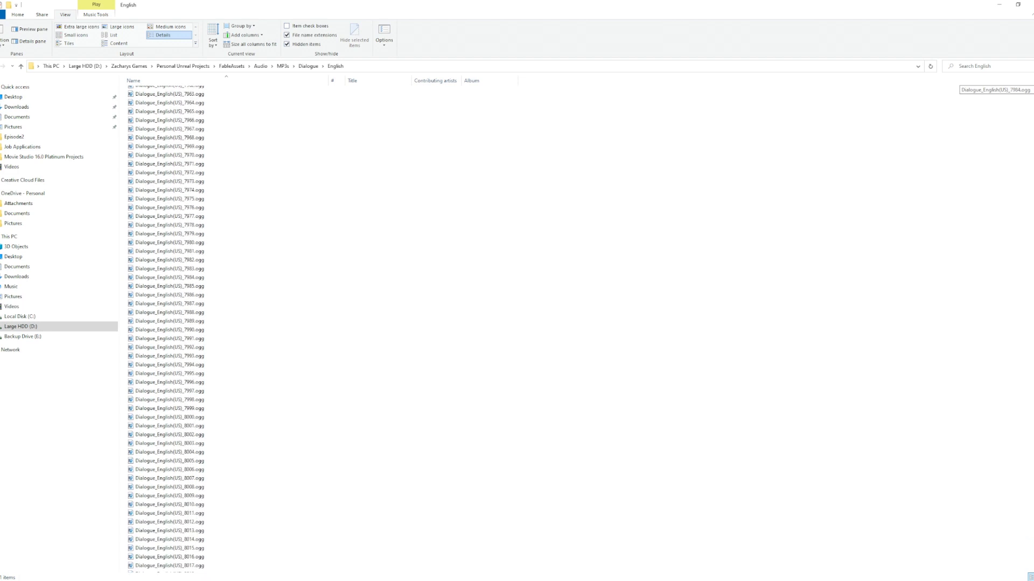
pyautogui.scroll(-3)
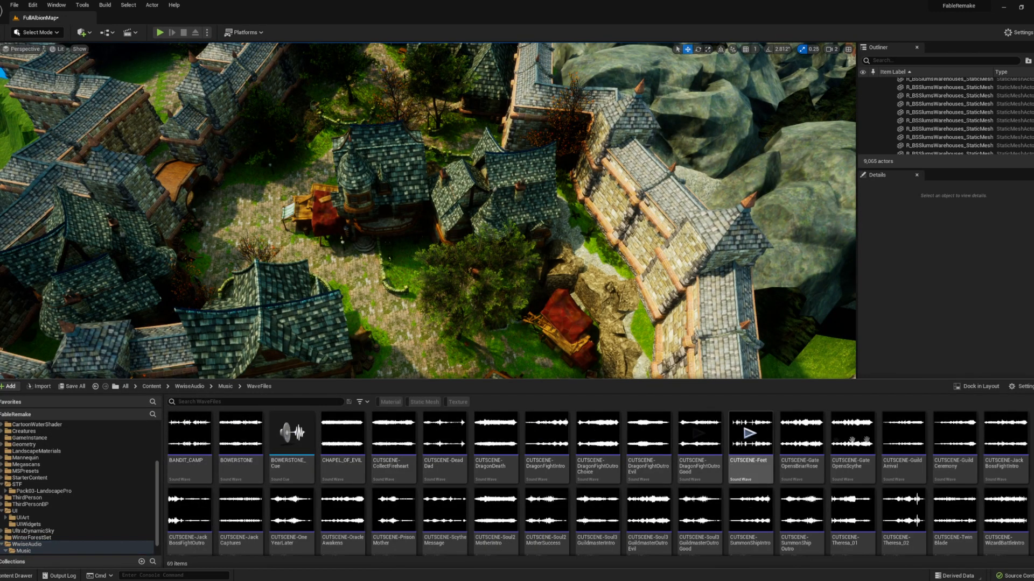
pyautogui.moveTo(202, 502)
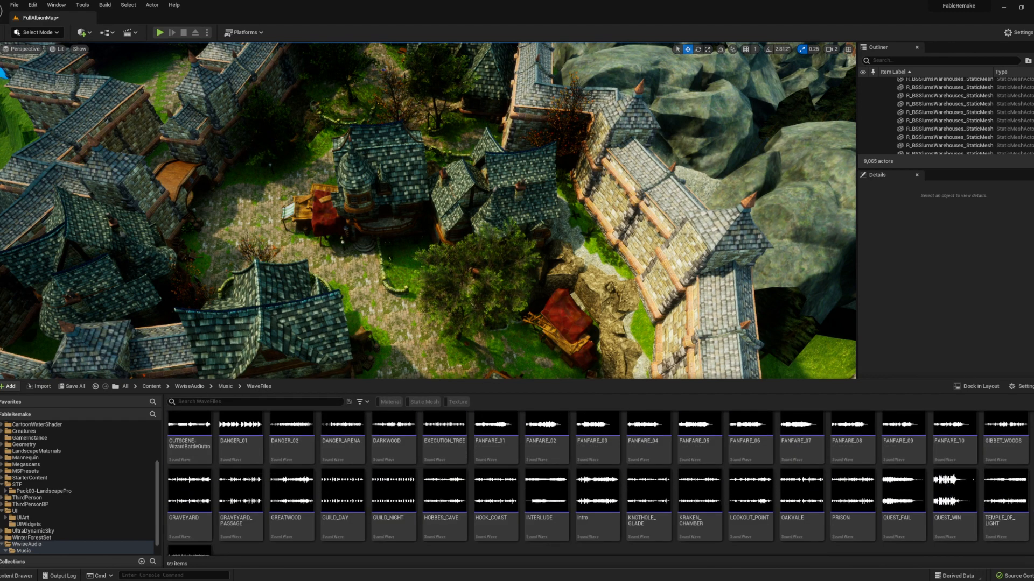
# Step: Start a Build Lighting Only run for the Albion map and bring up the Platforms options
pyautogui.click(104, 4)
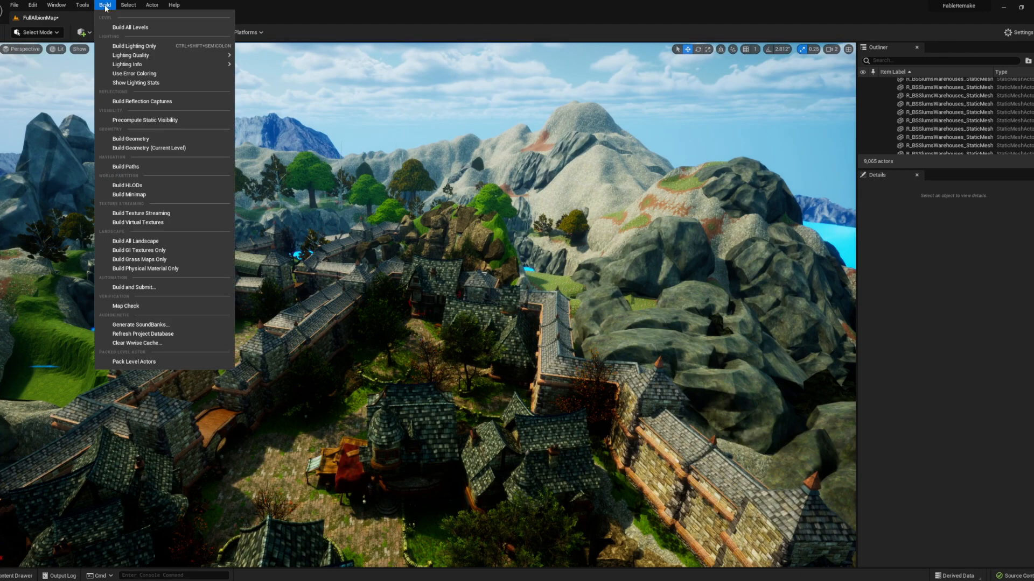
pyautogui.click(139, 260)
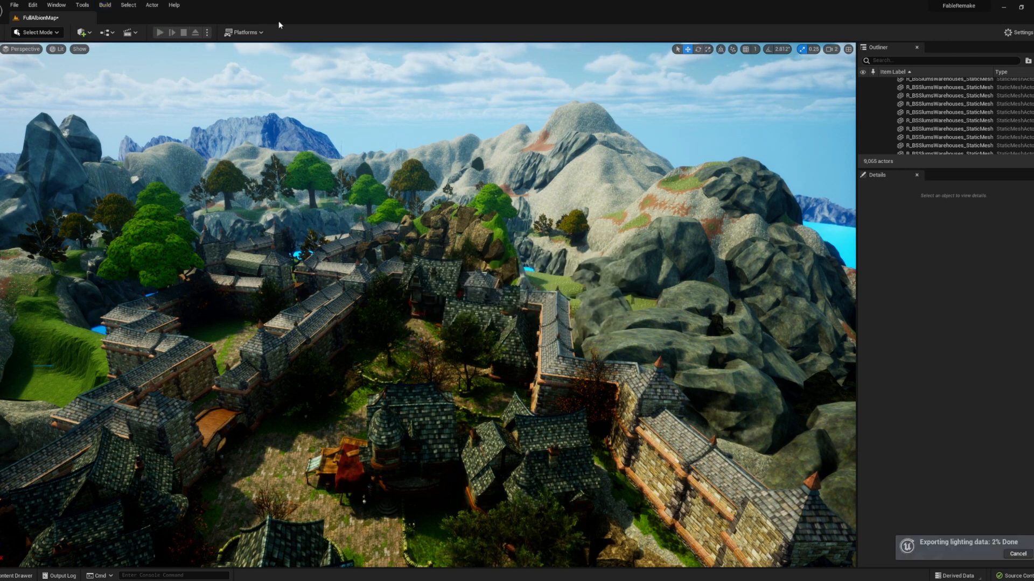
pyautogui.click(242, 32)
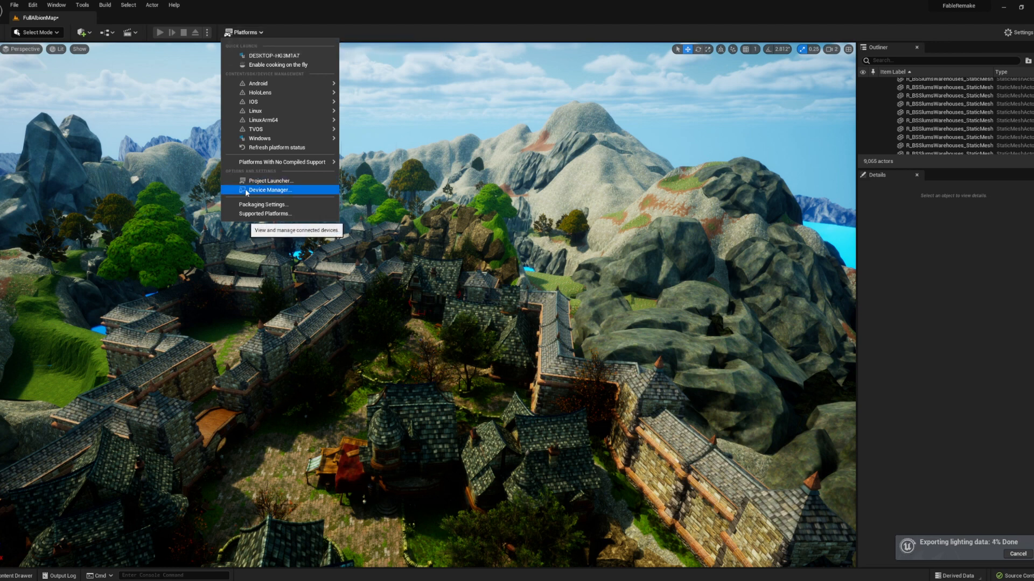
pyautogui.moveTo(259, 139)
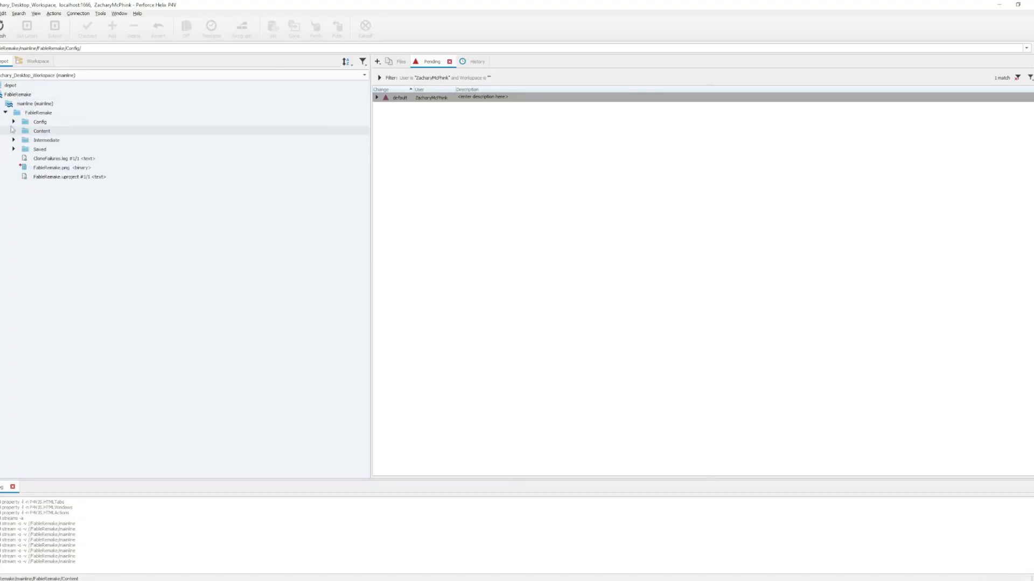
pyautogui.click(12, 121)
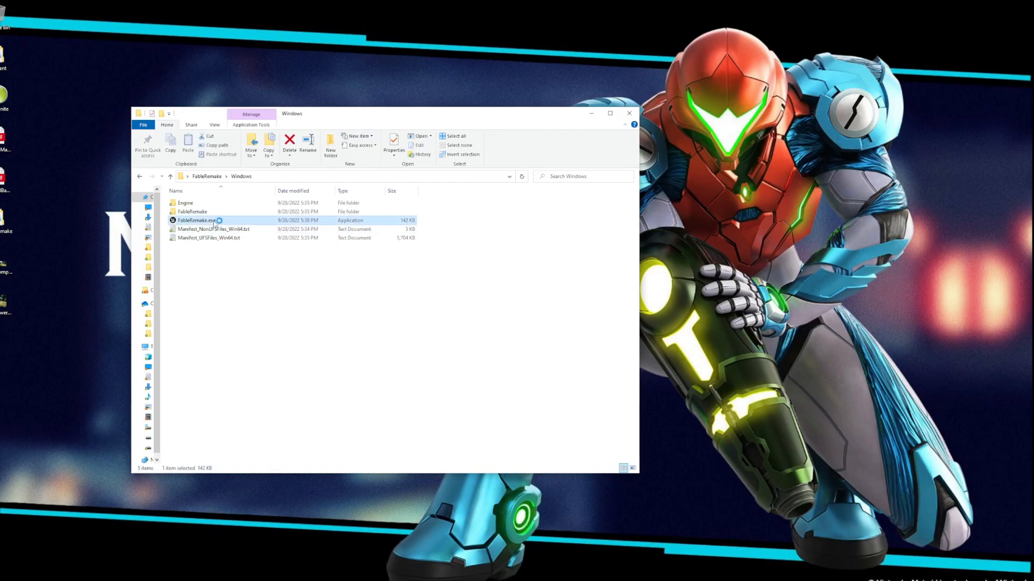
# Step: Launch FableRemake.exe from the Windows build folder
pyautogui.doubleClick(200, 220)
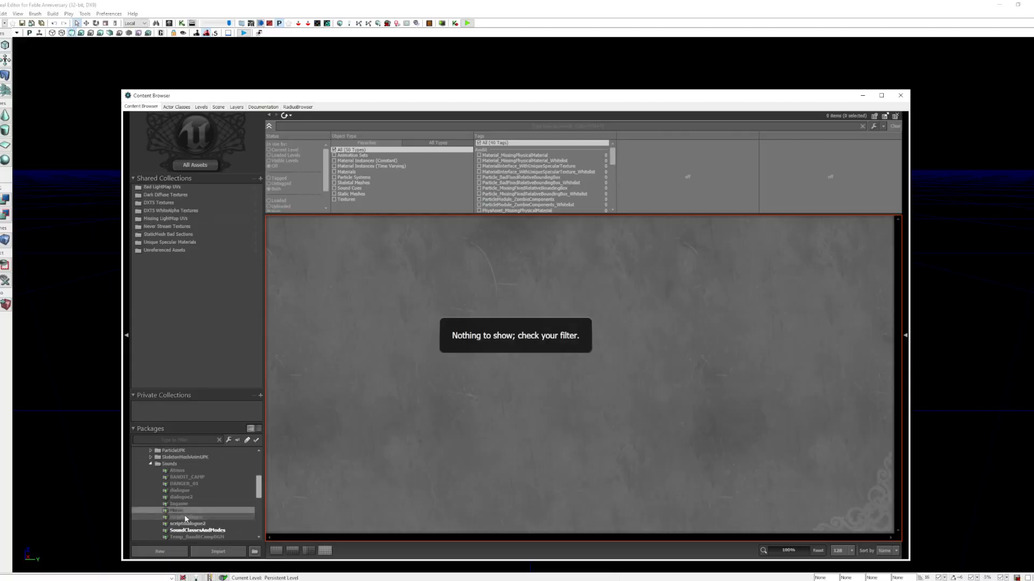
# Step: Open the hero AnimSet from the package in the AnimSet Editor
pyautogui.rightClick(177, 510)
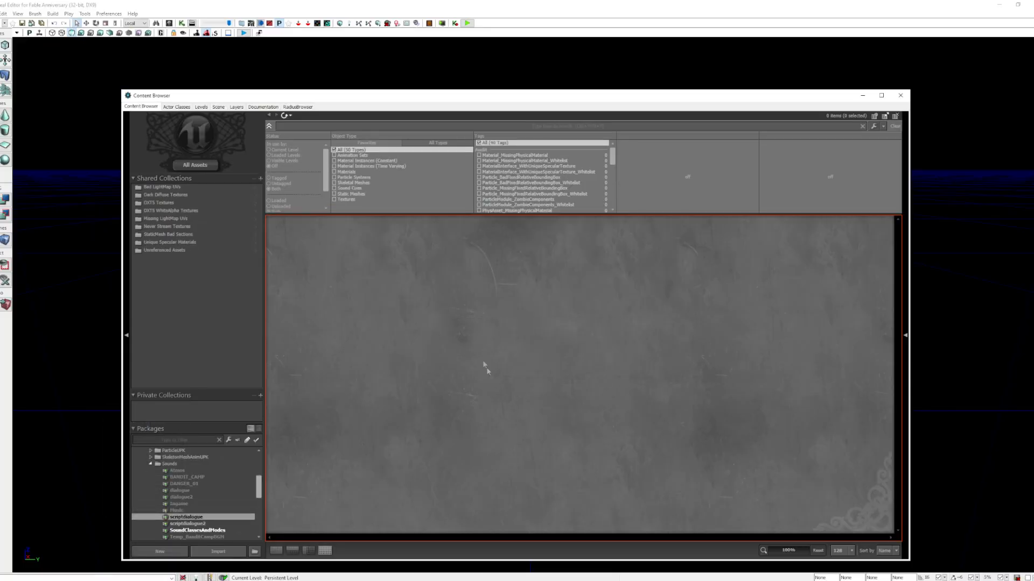
pyautogui.click(186, 516)
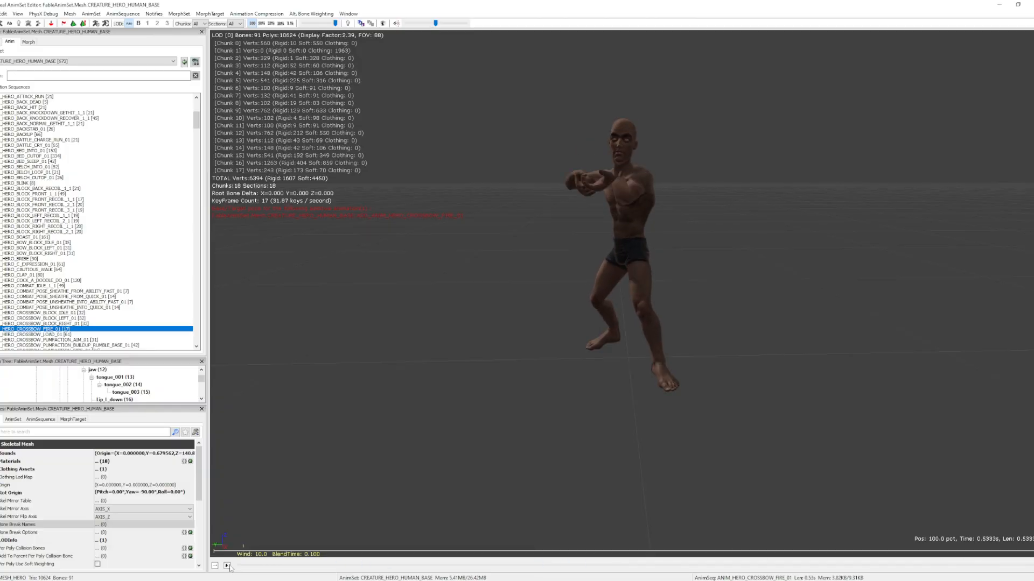
pyautogui.click(31, 291)
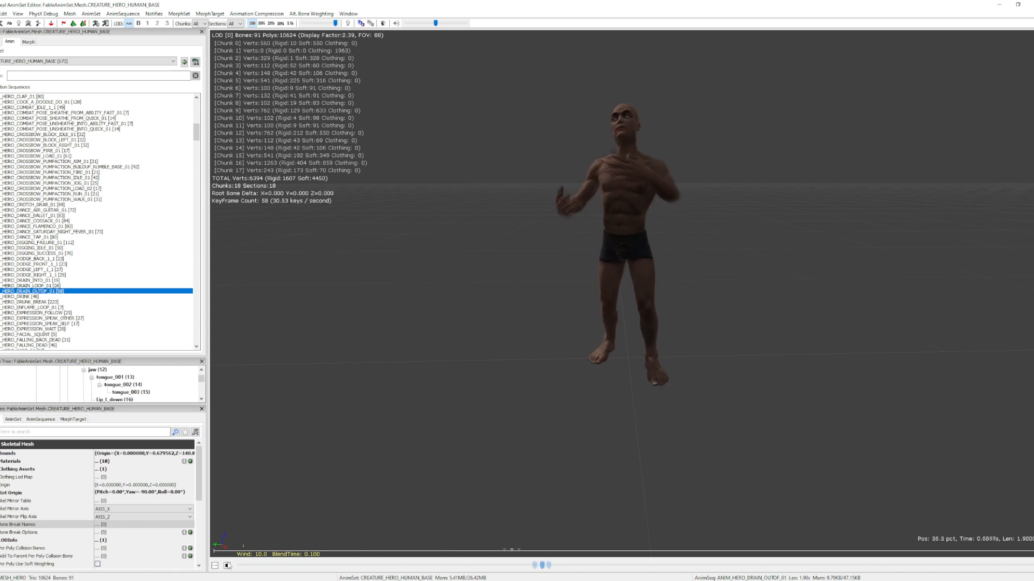
pyautogui.click(31, 297)
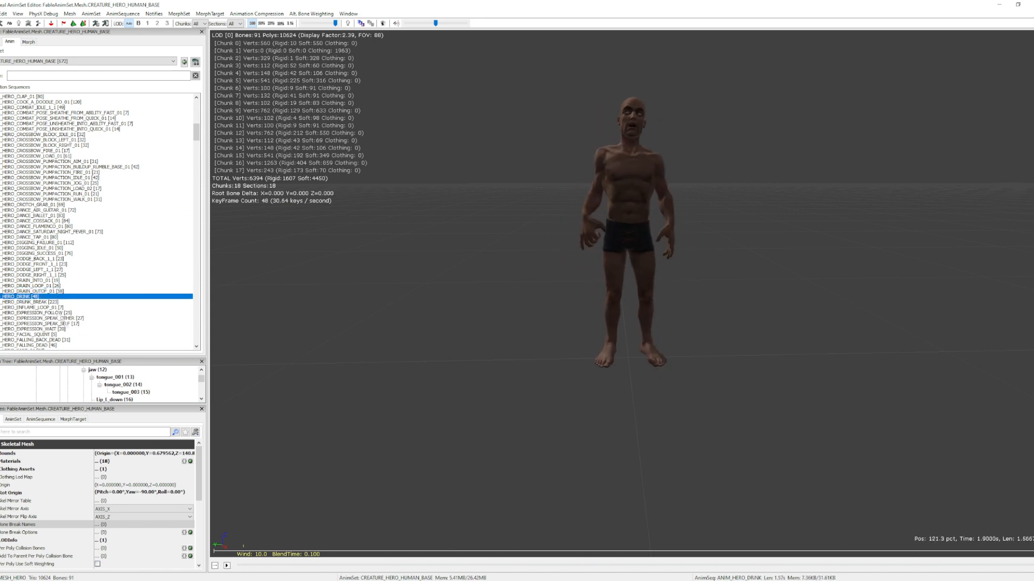
pyautogui.click(227, 565)
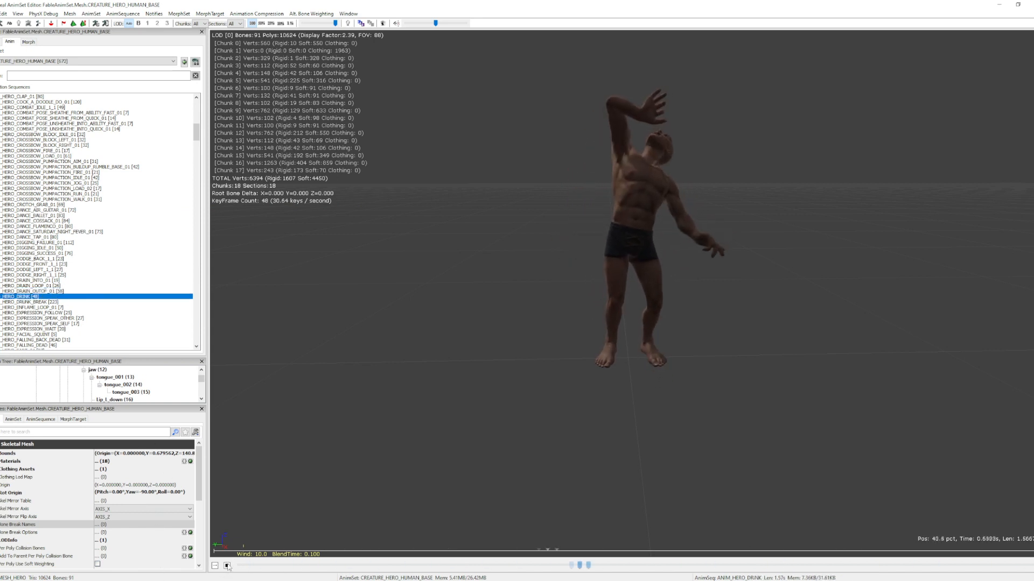
pyautogui.click(40, 312)
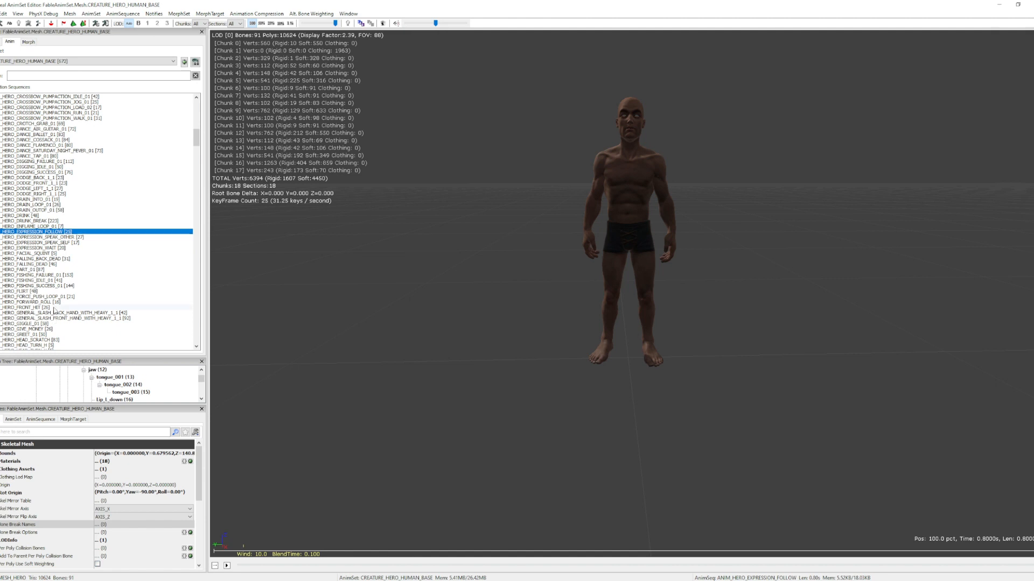
pyautogui.click(39, 307)
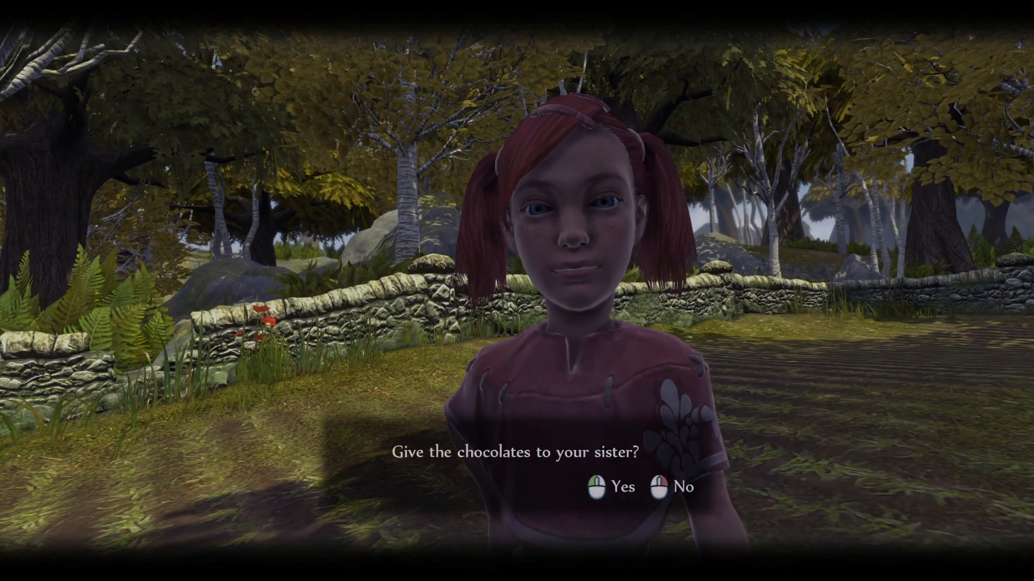
# Step: Answer the give-the-chocolates prompt in Fable Anniversary
pyautogui.click(614, 488)
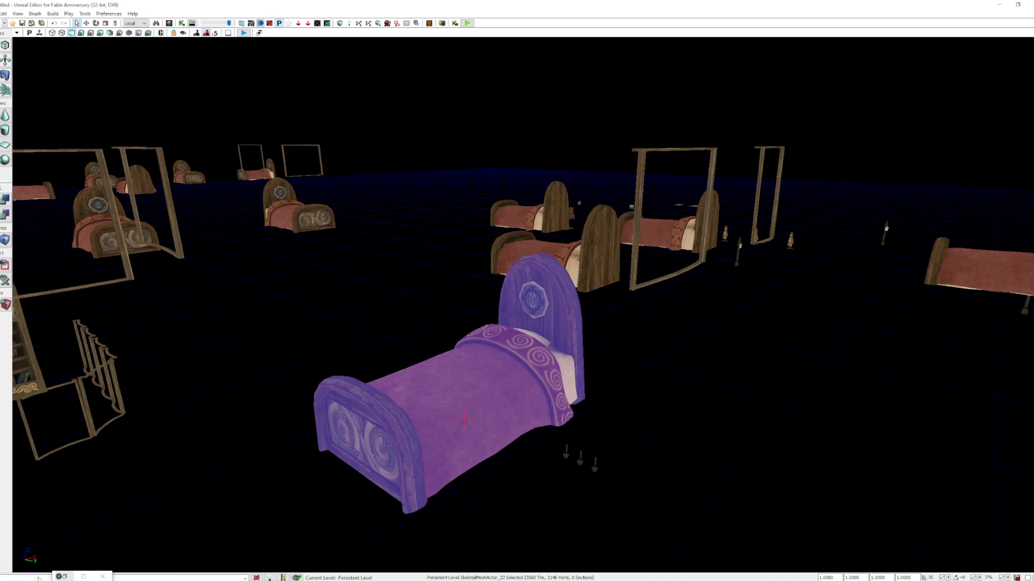
pyautogui.rightClick(475, 415)
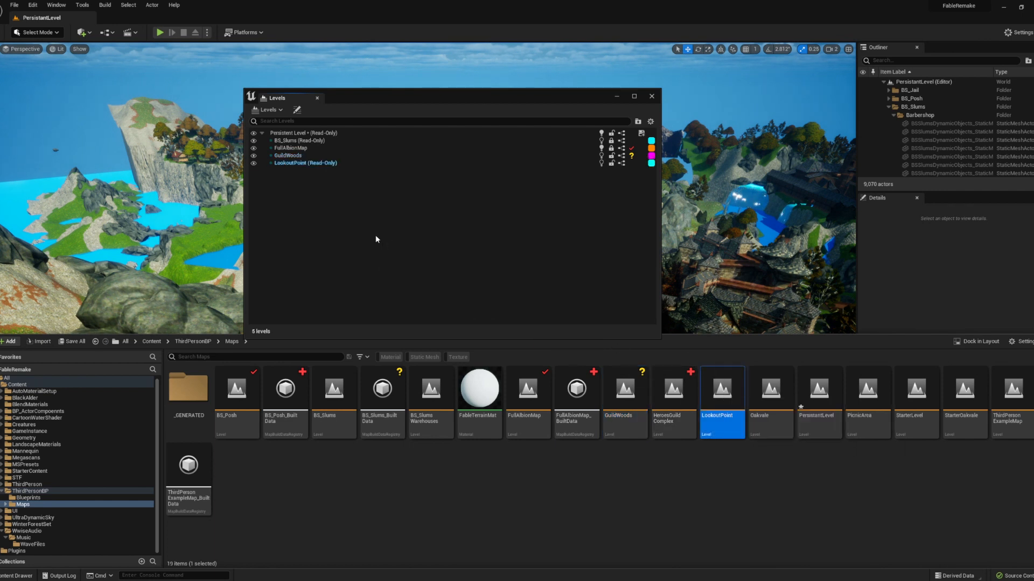
pyautogui.moveTo(769, 400)
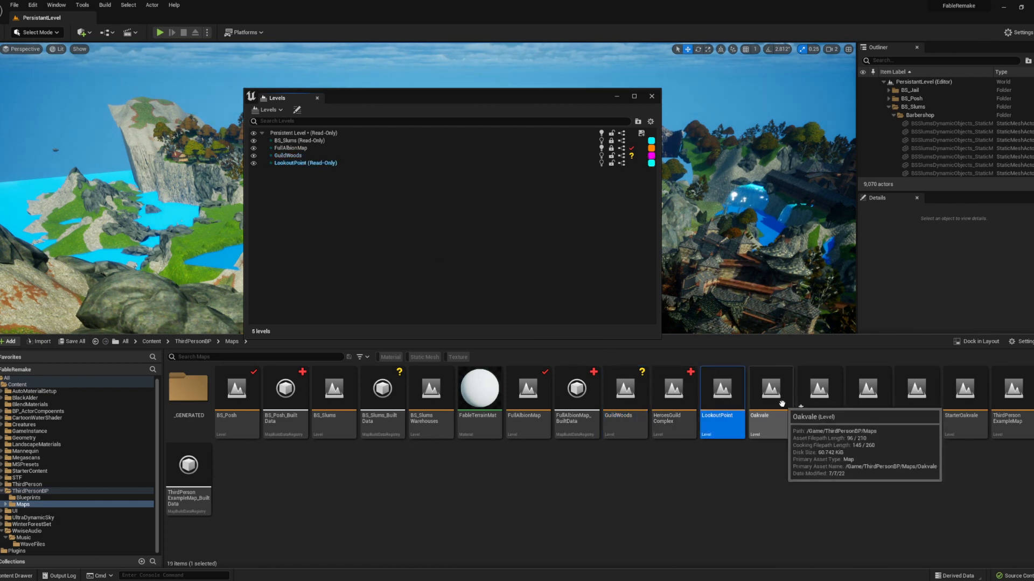
# Step: Add Oakvale as a sublevel of the persistent level, then request its removal
pyautogui.click(769, 388)
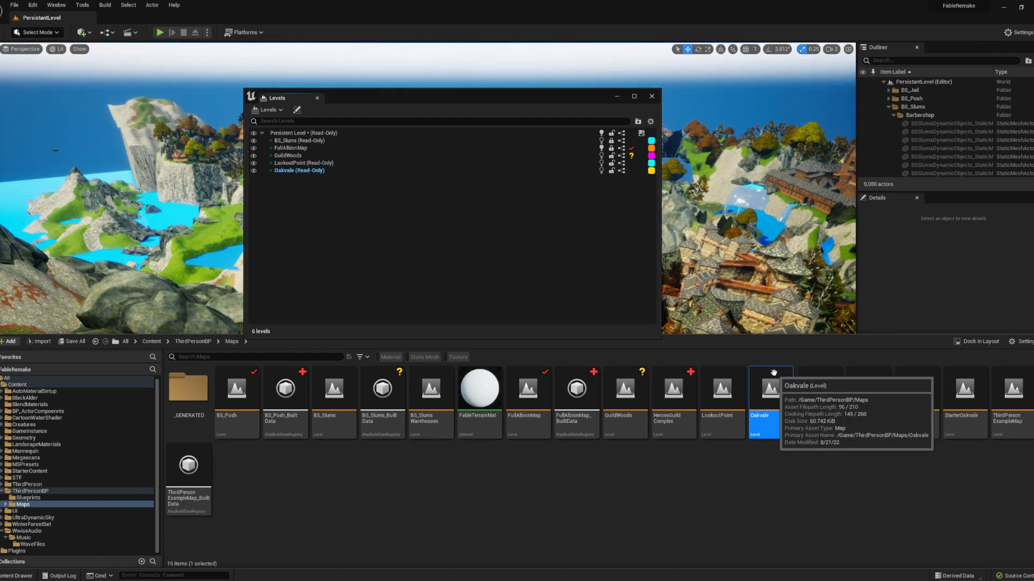
pyautogui.rightClick(298, 170)
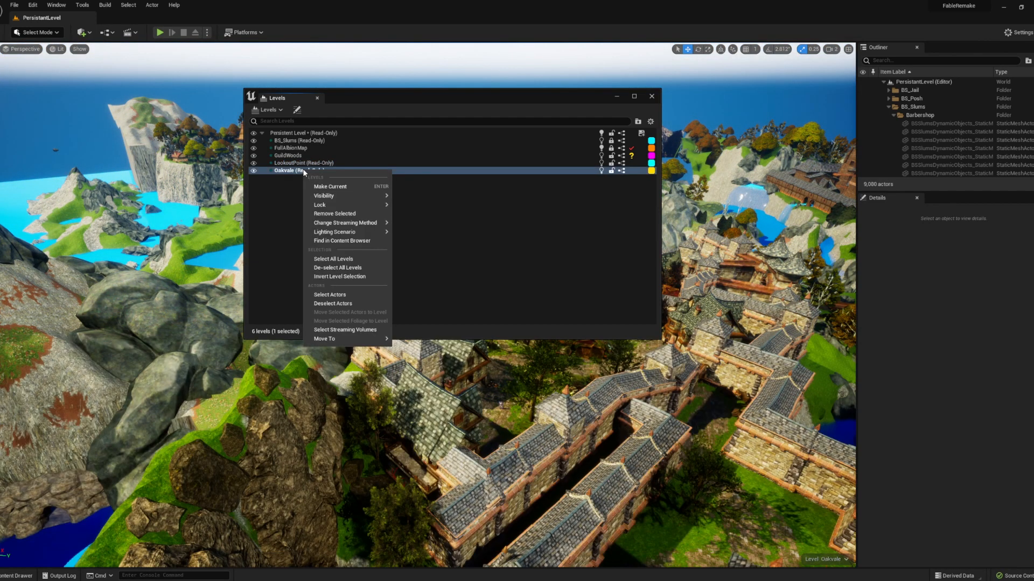
pyautogui.click(333, 214)
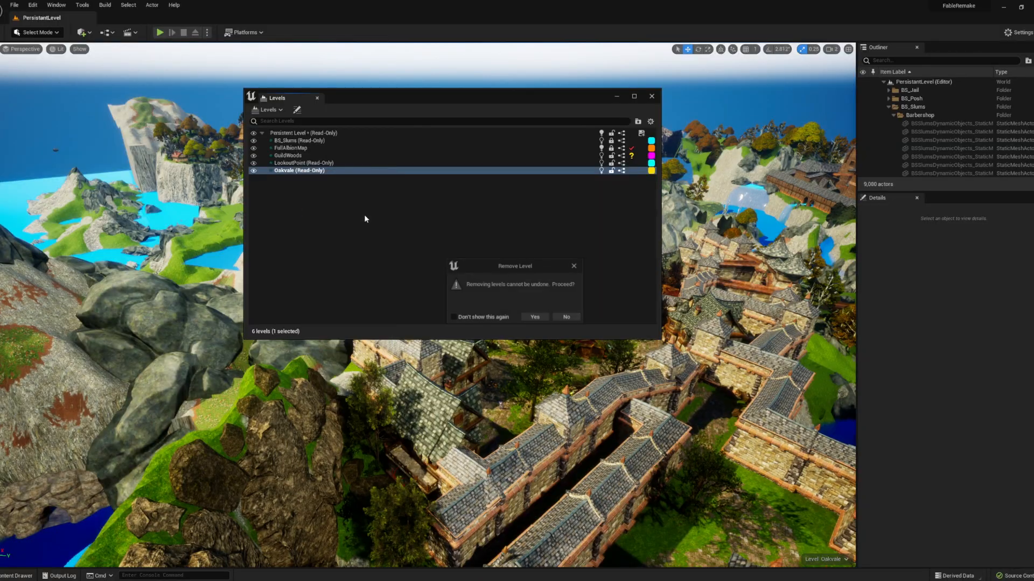